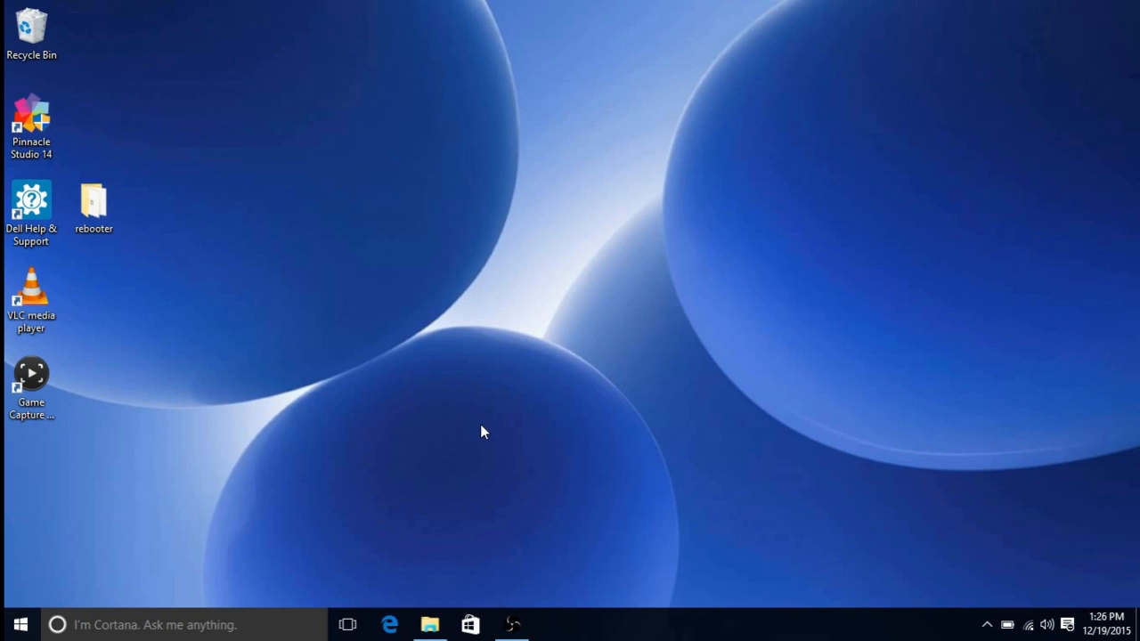
{"action": "mouse_move", "coordinate": [986, 634]}
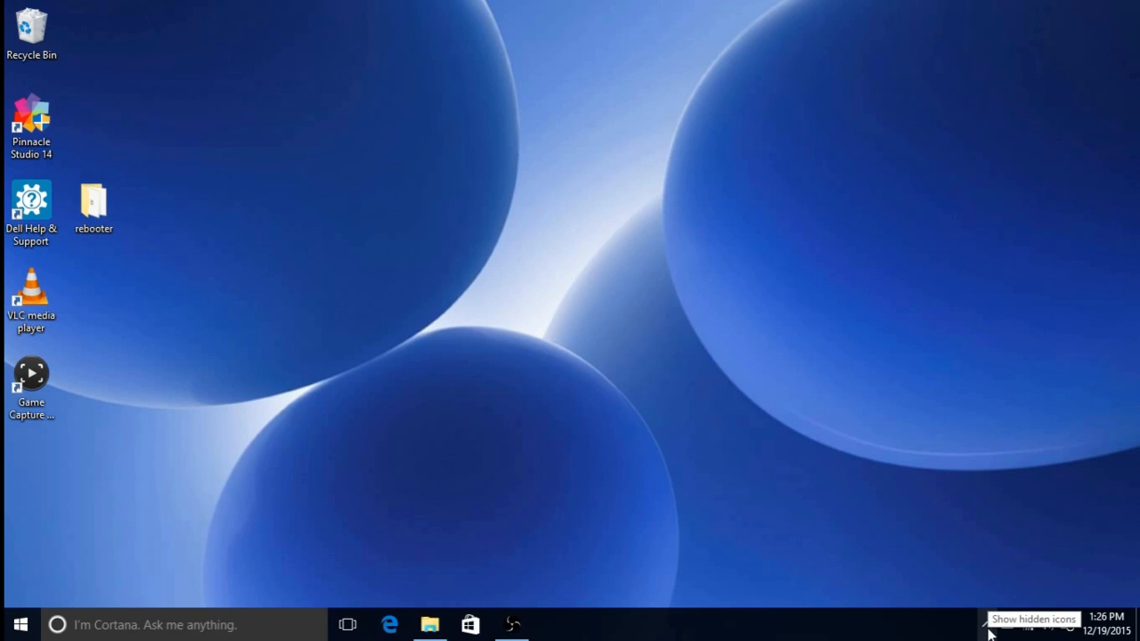
Reveal the hidden tray icons and bring up ESET's Tools page listing Banking & Payment protection and Anti-Theft.
{"action": "left_click", "coordinate": [987, 624]}
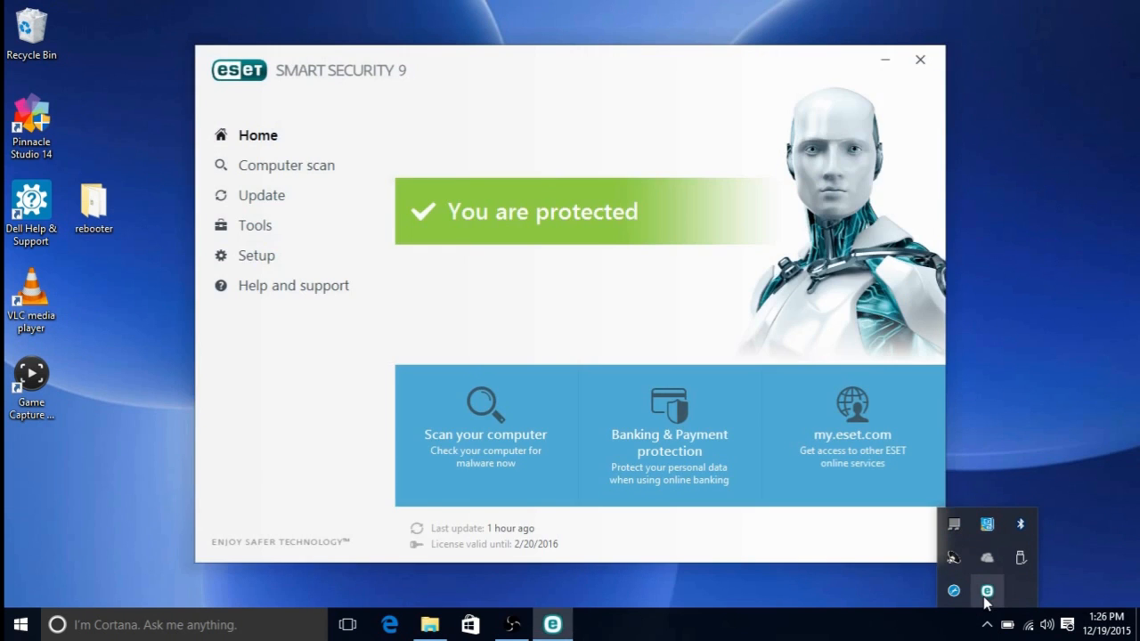
{"action": "mouse_move", "coordinate": [285, 224]}
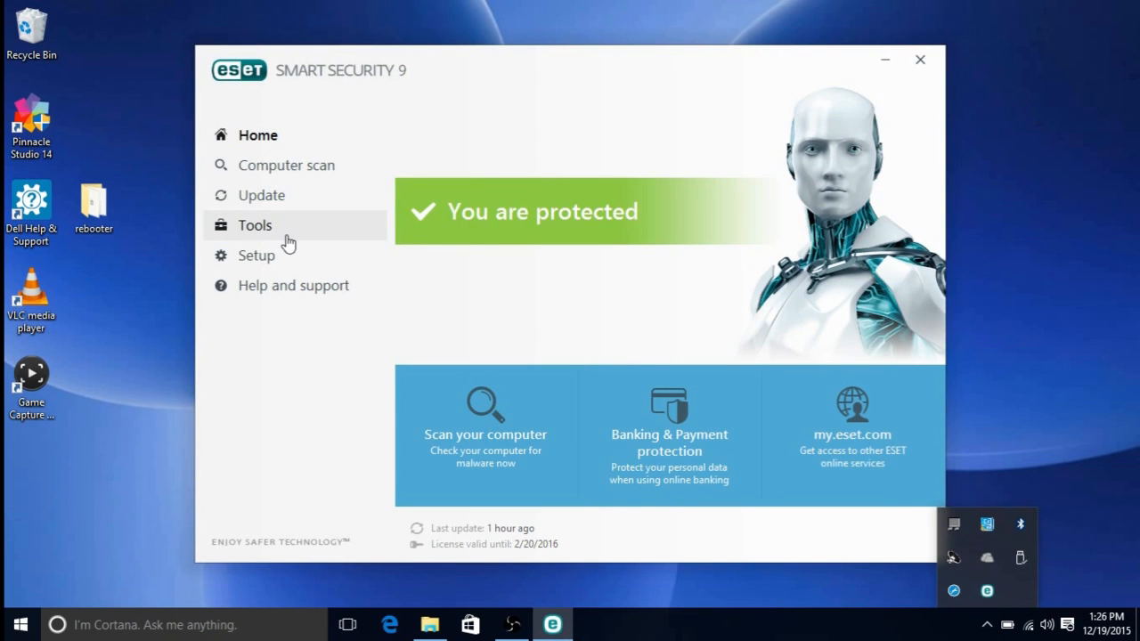
{"action": "left_click", "coordinate": [255, 225]}
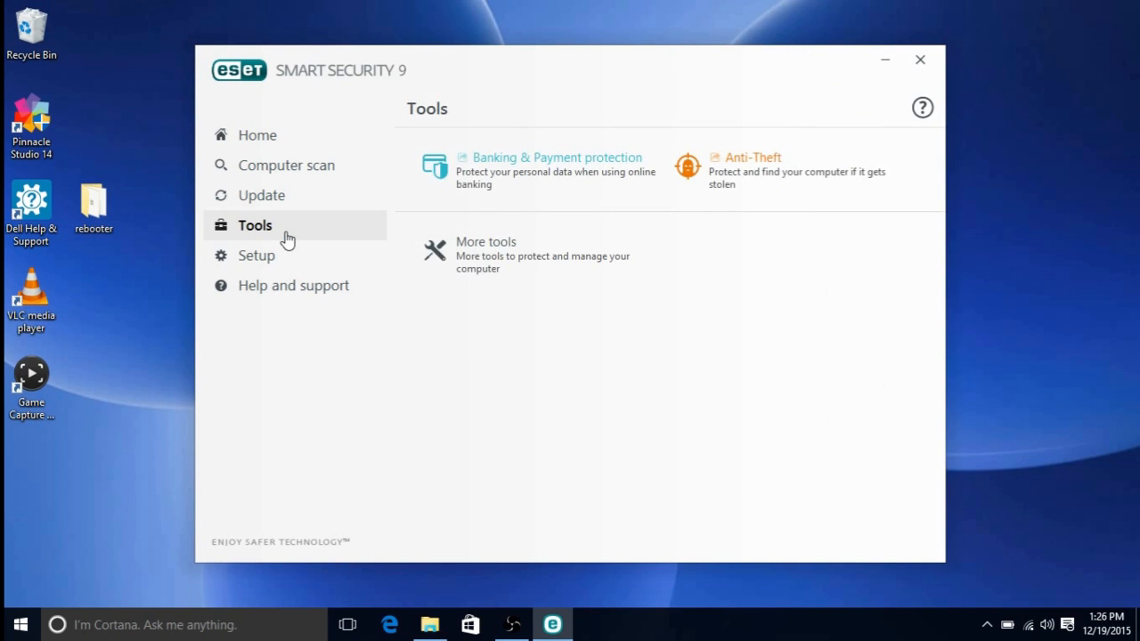
{"action": "mouse_move", "coordinate": [506, 192]}
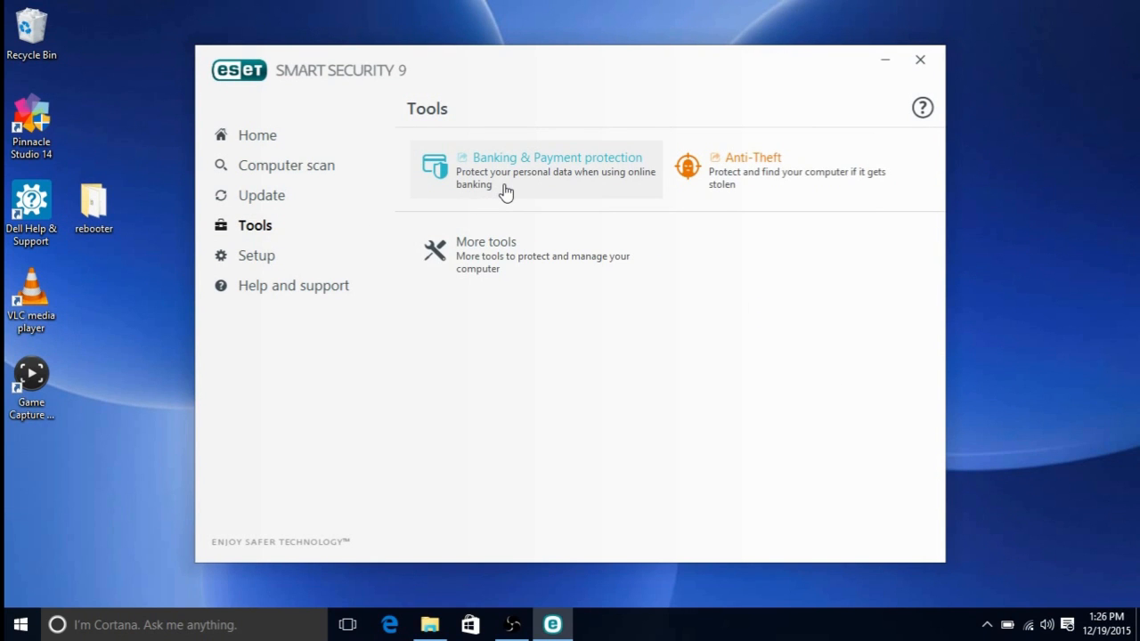
Launch the Banking & Payment Protection secured browser and enter 'chase.com/' in its address bar.
{"action": "left_click", "coordinate": [555, 157]}
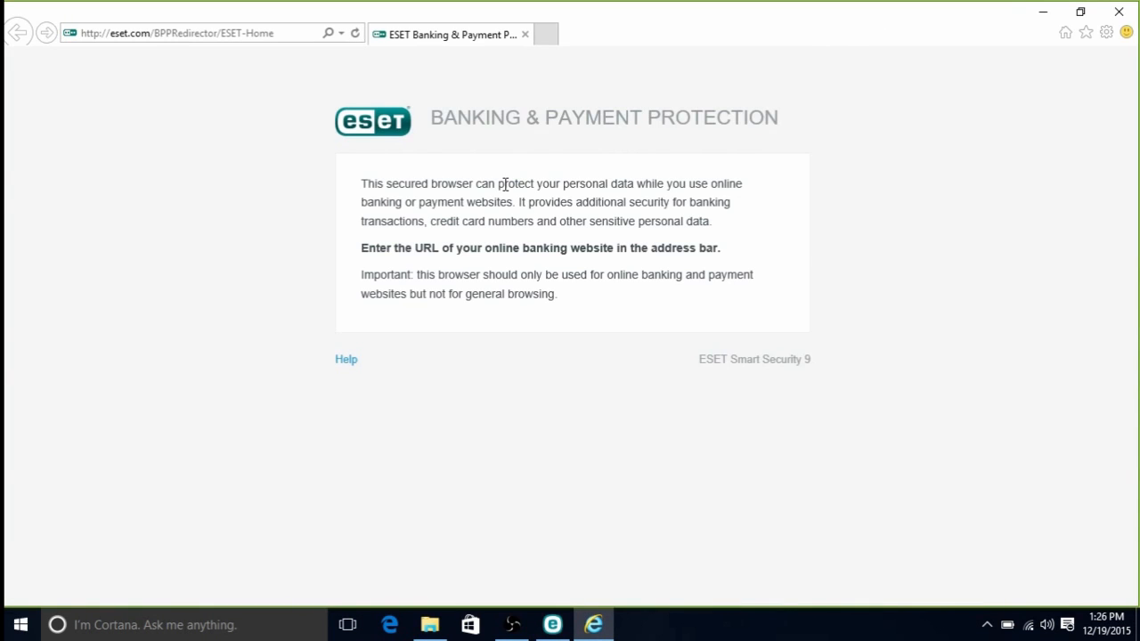
{"action": "mouse_move", "coordinate": [245, 164]}
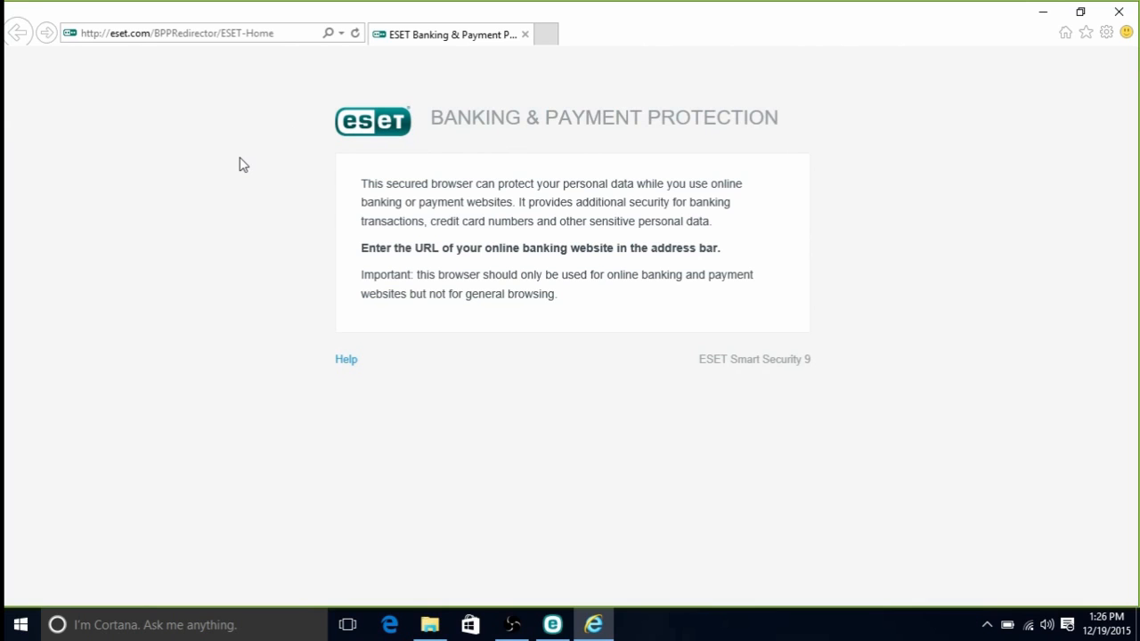
{"action": "mouse_move", "coordinate": [207, 28]}
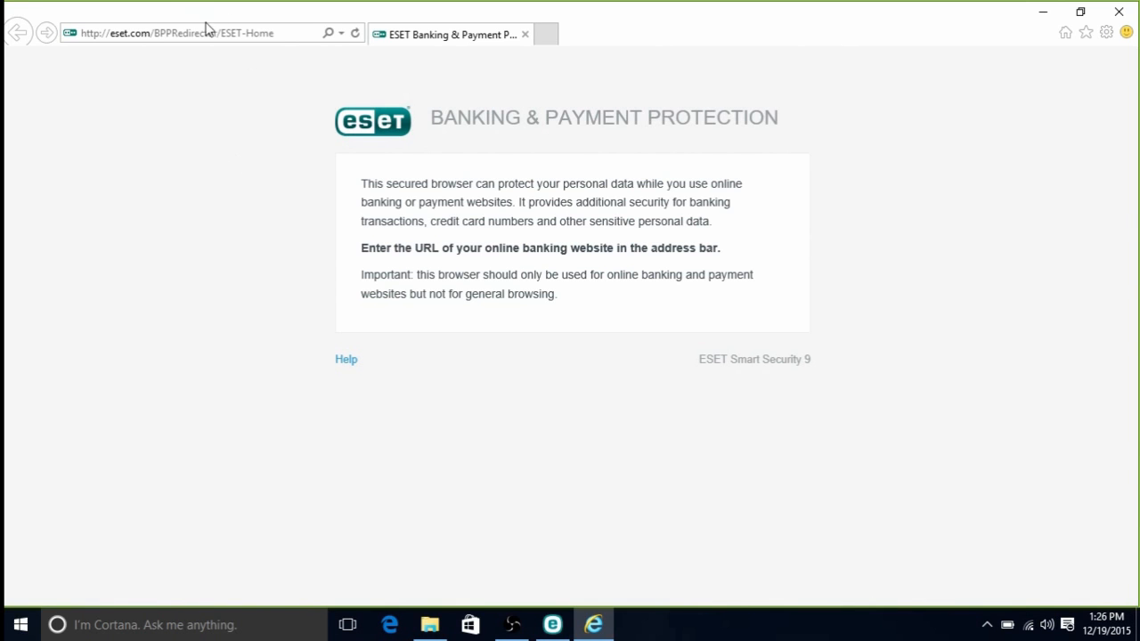
{"action": "type", "text": "chase.com/"}
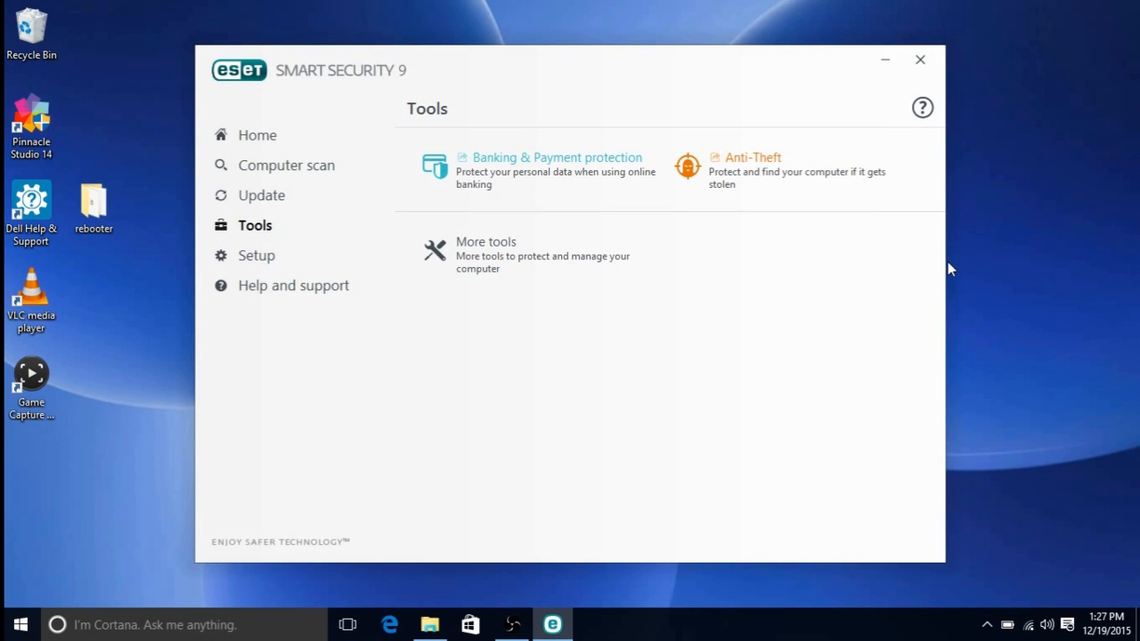
{"action": "mouse_move", "coordinate": [865, 253]}
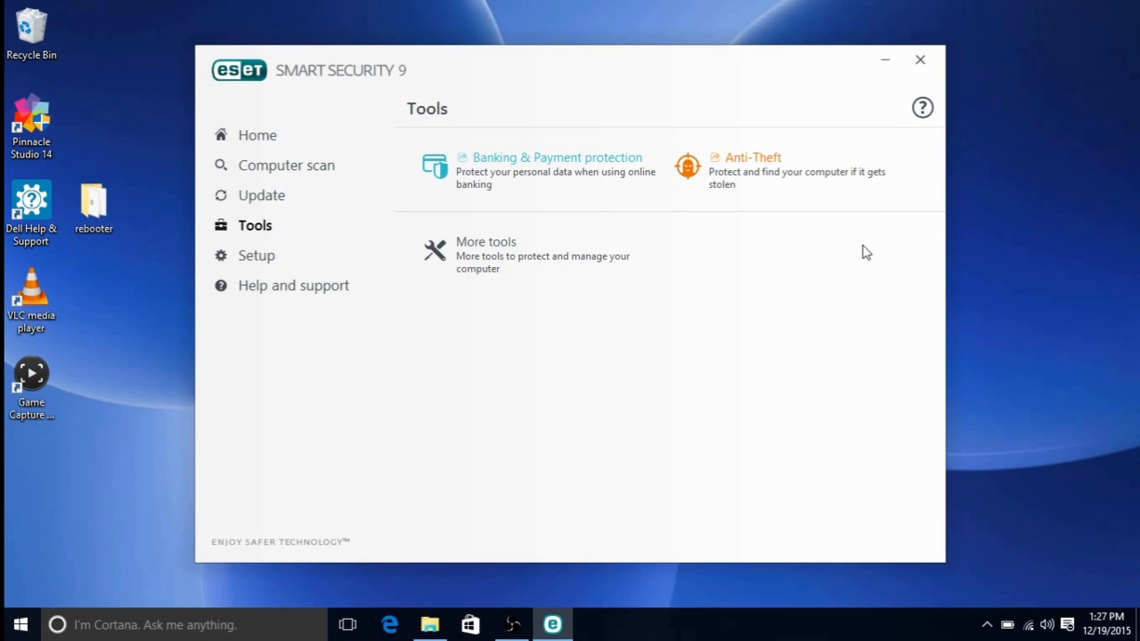